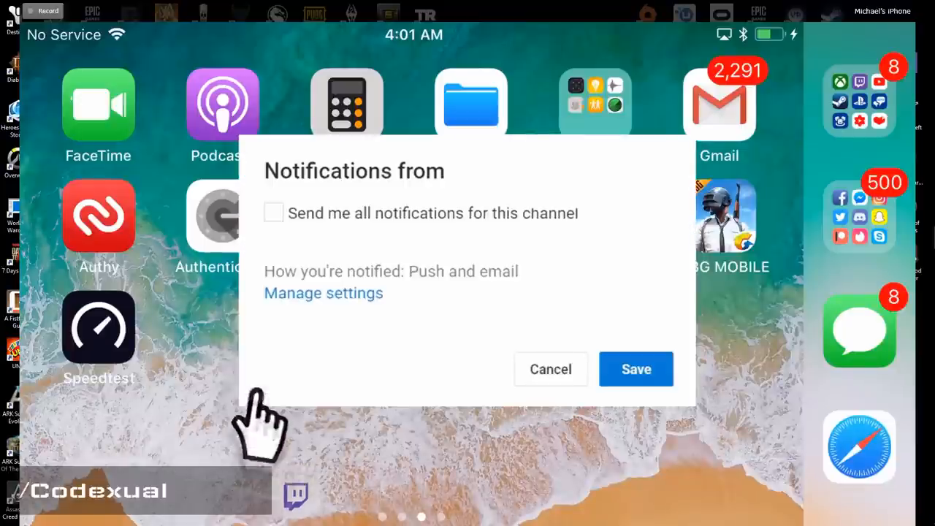
# - Open iOS Settings from the second home page and scroll General to Background App Refresh
pyautogui.click(274, 212)
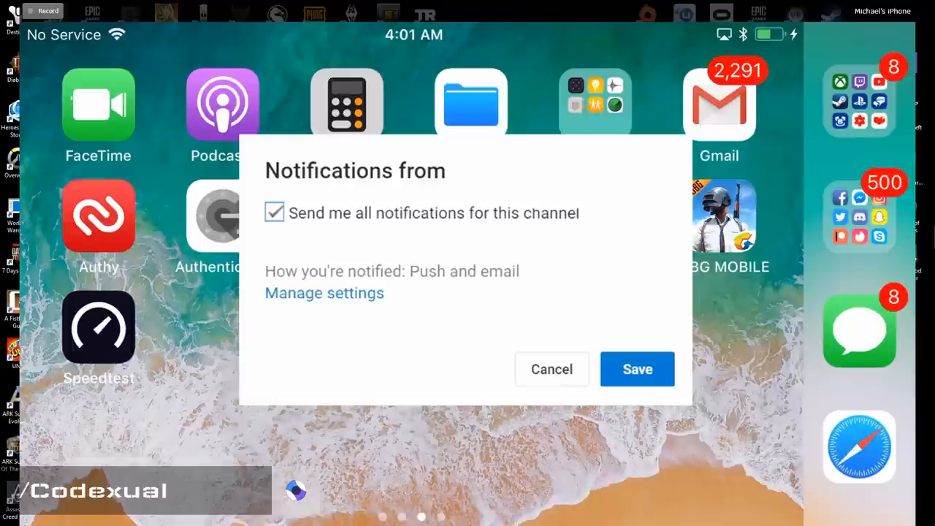
pyautogui.click(637, 369)
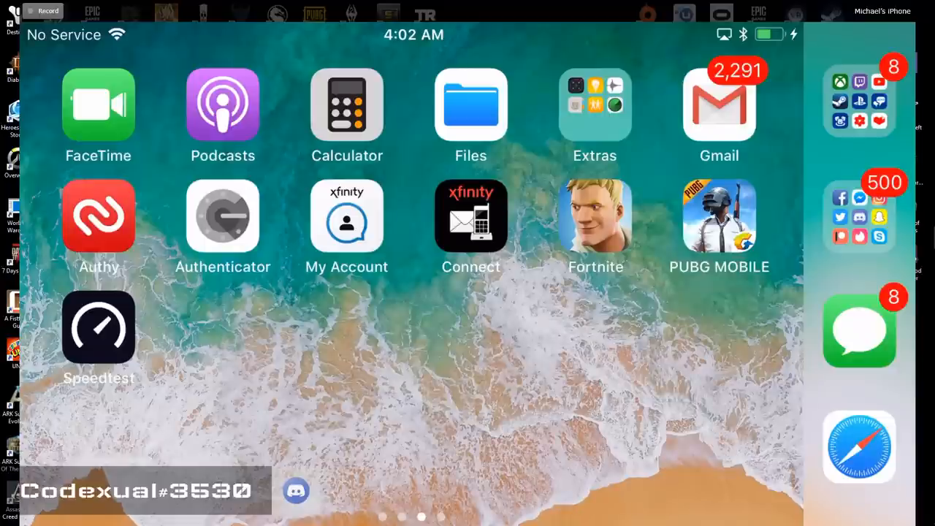
pyautogui.hscroll(-3)
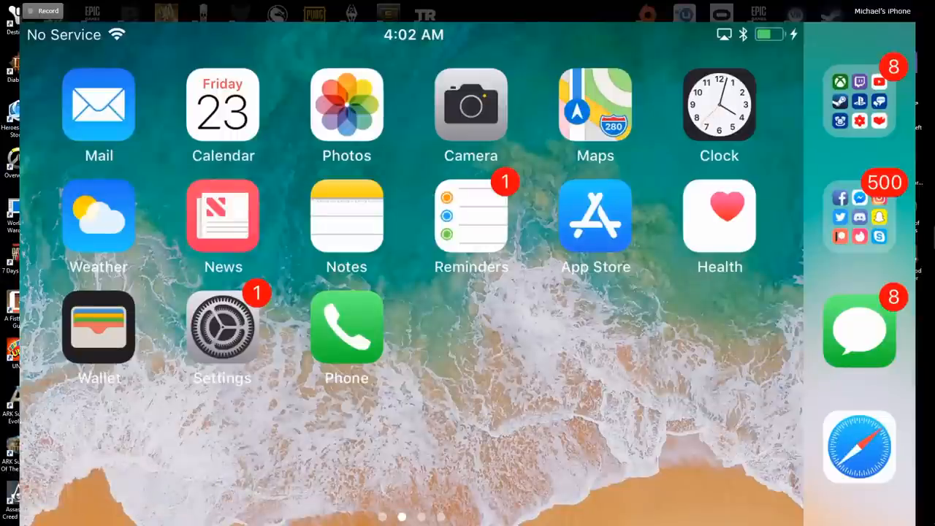
pyautogui.click(222, 327)
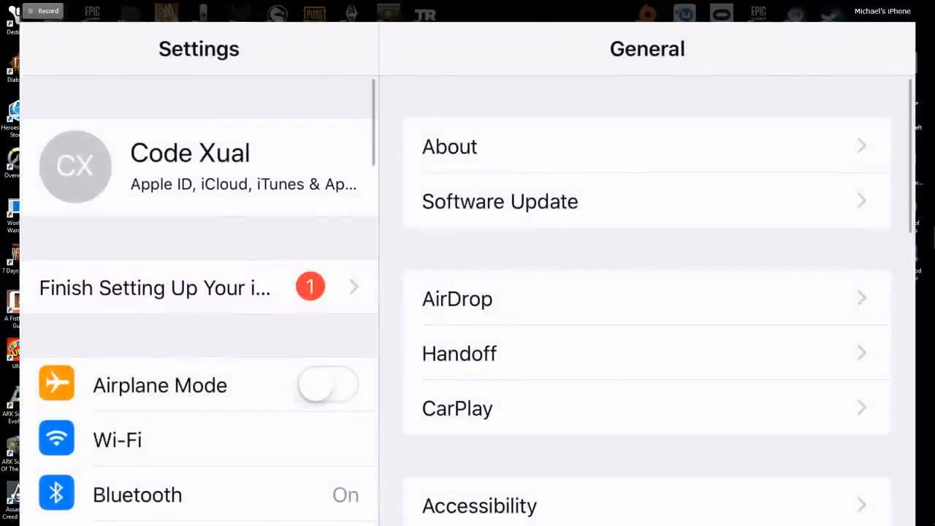
pyautogui.scroll(-3)
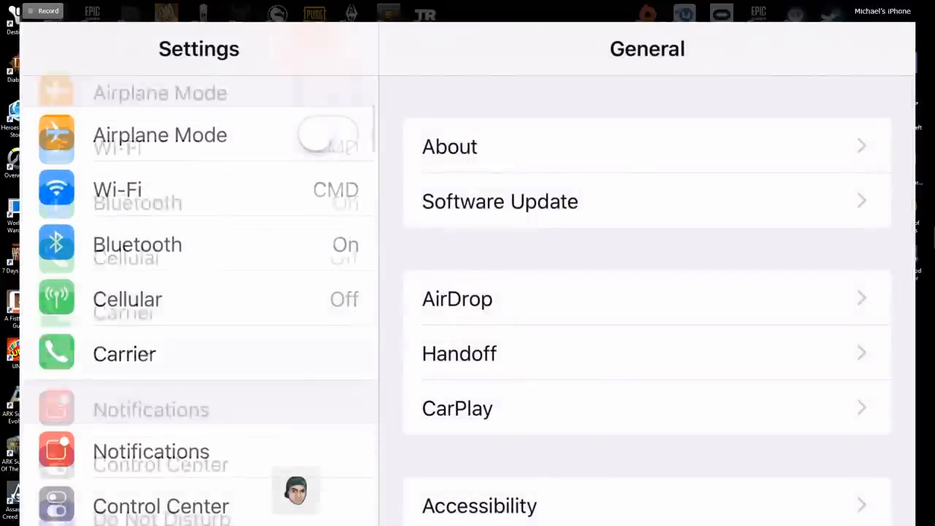
pyautogui.scroll(-3)
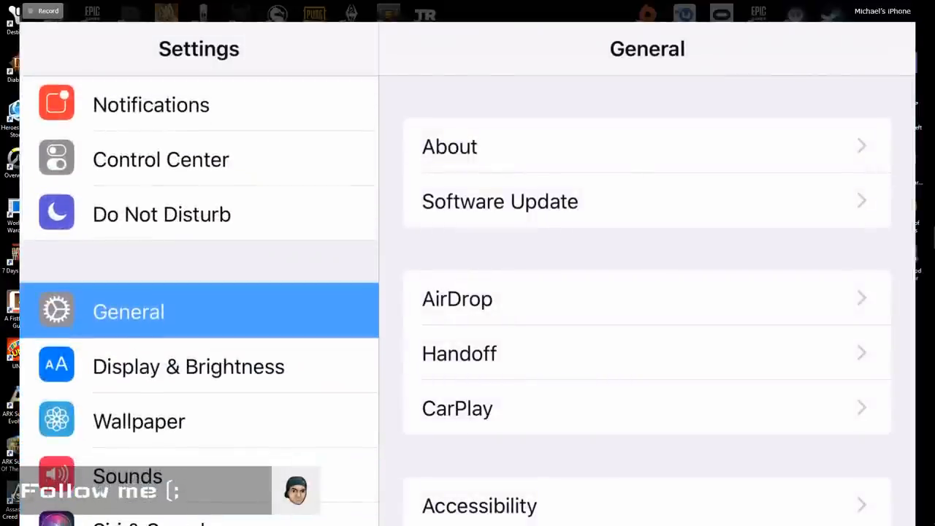
pyautogui.scroll(-3)
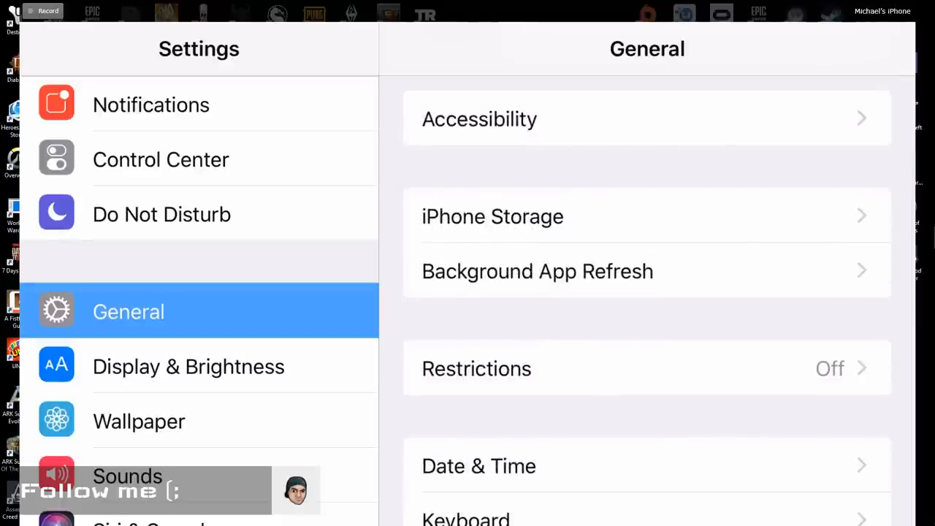
# - Open Background App Refresh and scroll through the list of per-app refresh toggles
pyautogui.click(537, 271)
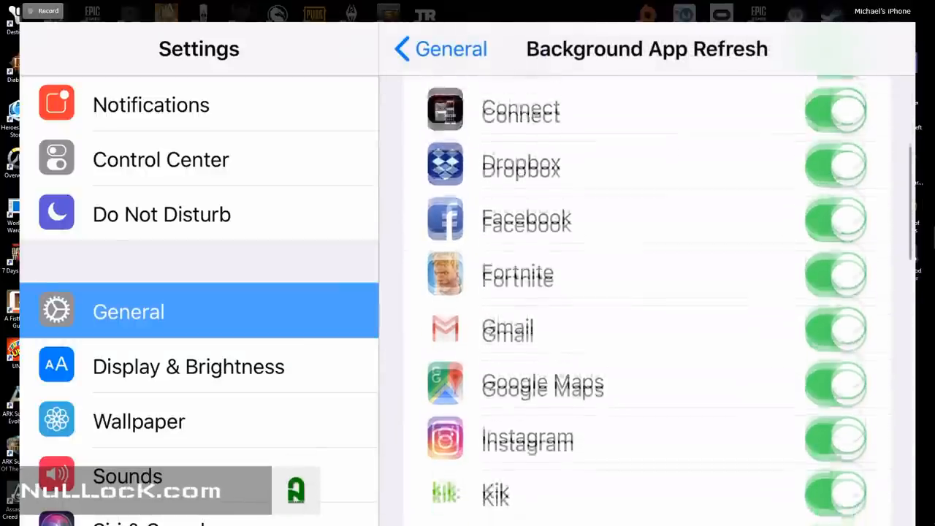
pyautogui.scroll(-3)
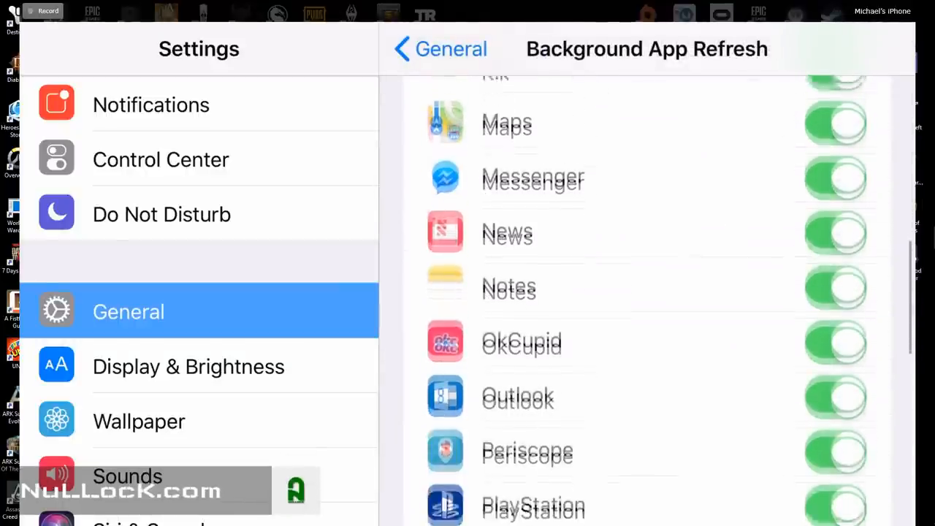
pyautogui.scroll(-3)
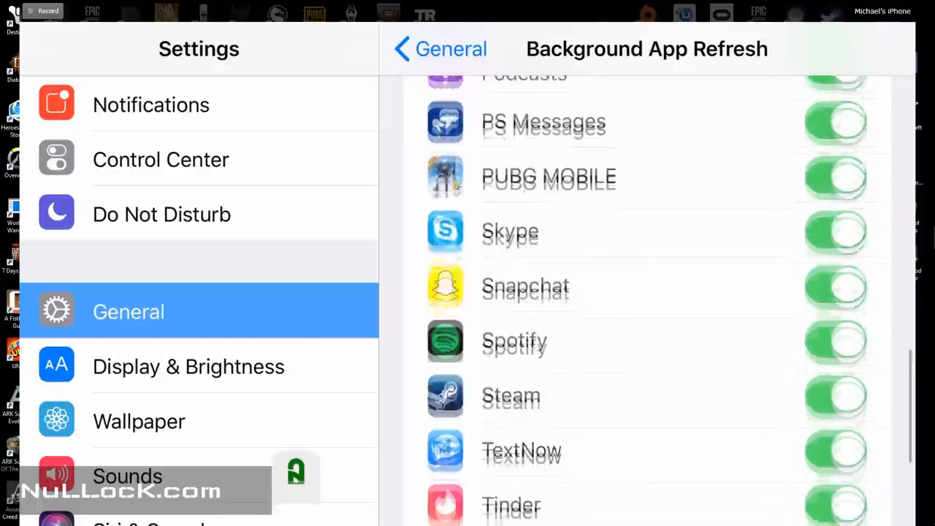
pyautogui.scroll(-3)
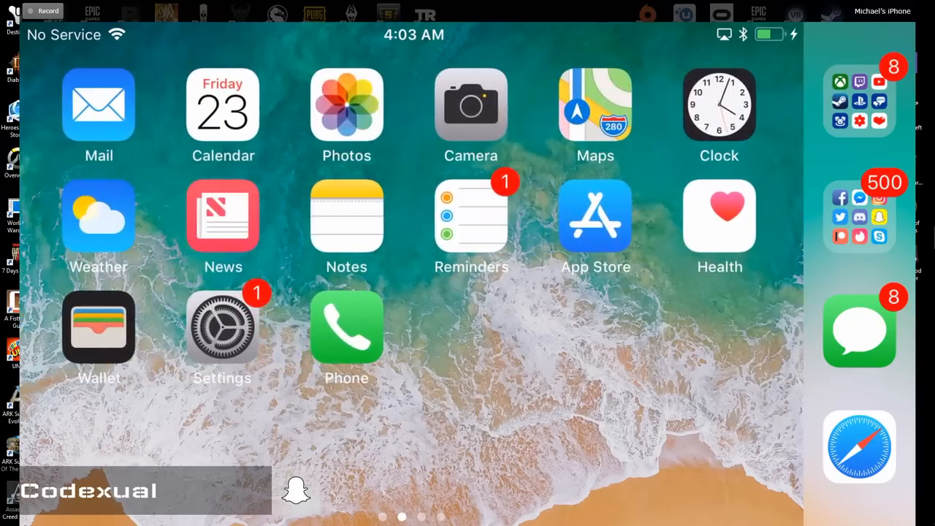
# - Swipe left on the mirrored iPhone screen while leaving it for Paint
pyautogui.hscroll(-3)
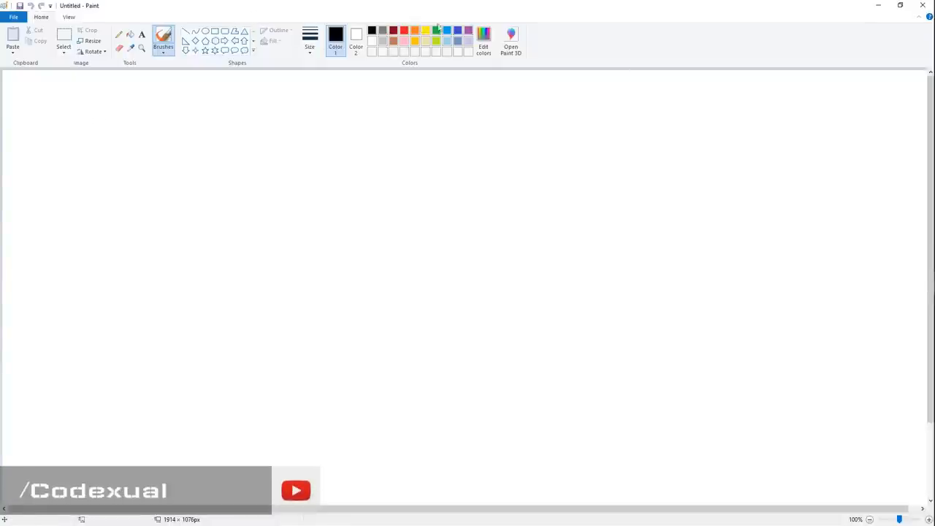
# - Pick red and drag a large red oval outline near the canvas centre
pyautogui.click(401, 28)
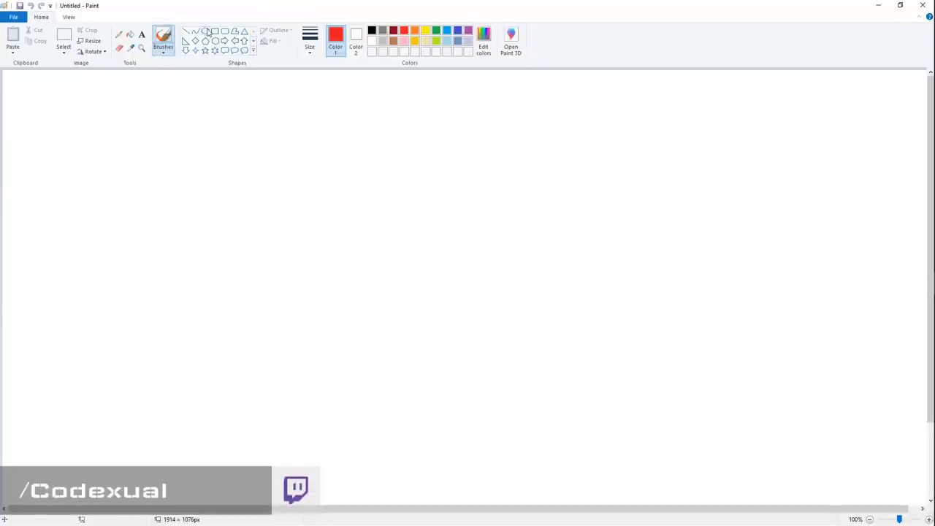
pyautogui.moveTo(307, 164); pyautogui.dragTo(562, 383)
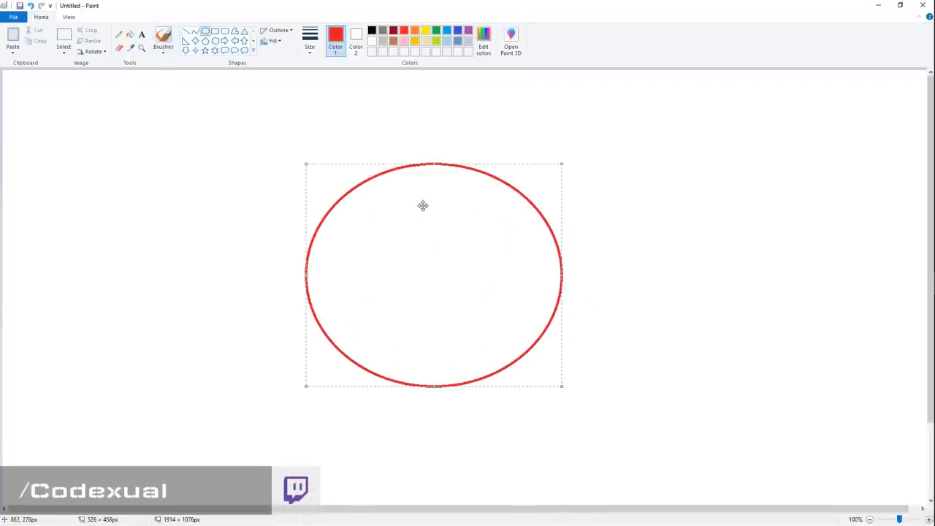
pyautogui.moveTo(303, 121)
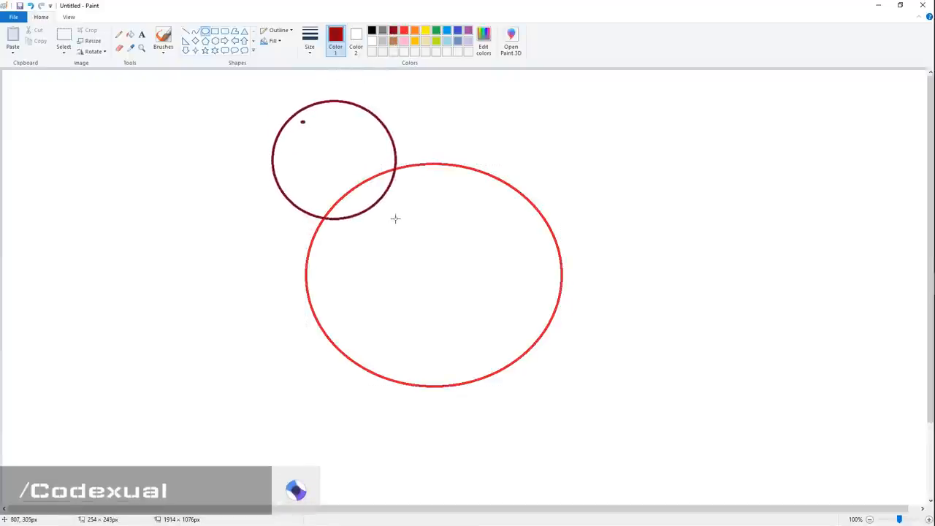
# - Drag a dark red oval overlapping the upper part of the red oval
pyautogui.moveTo(431, 114); pyautogui.dragTo(551, 284)
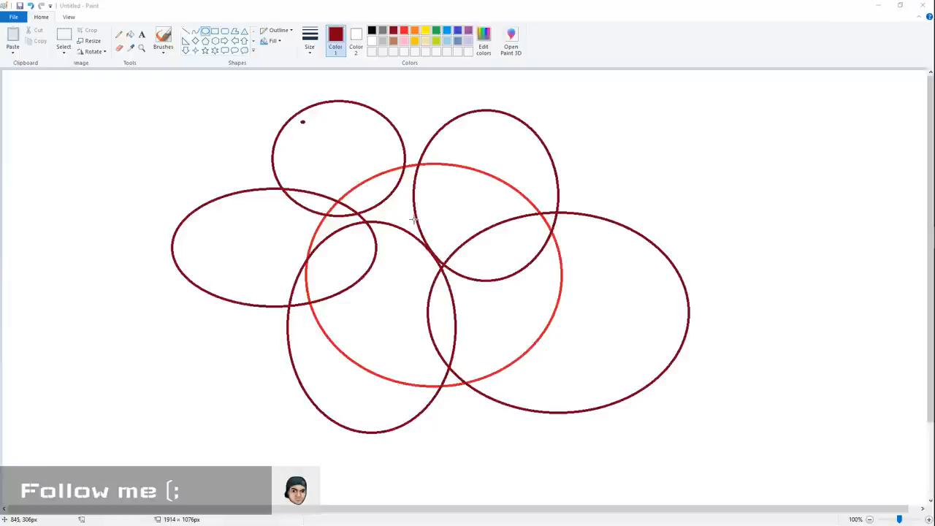
pyautogui.moveTo(415, 212)
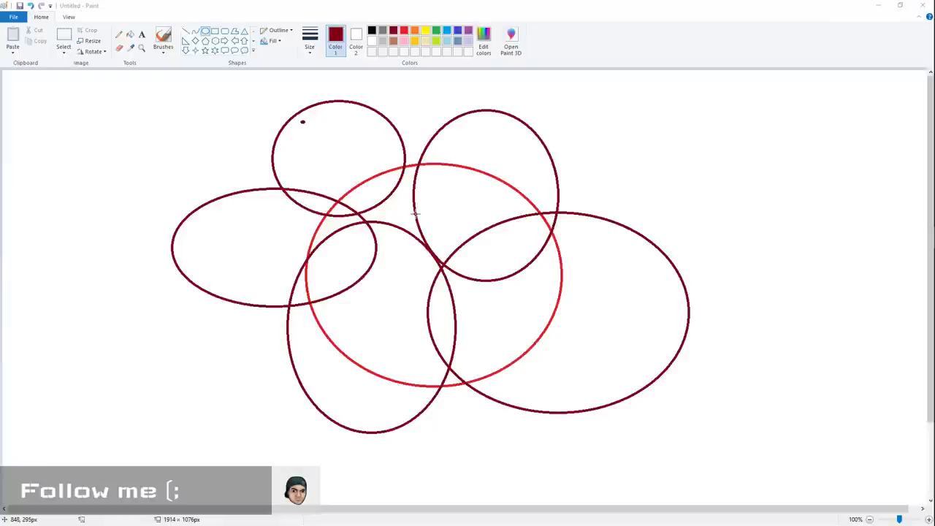
pyautogui.moveTo(415, 209)
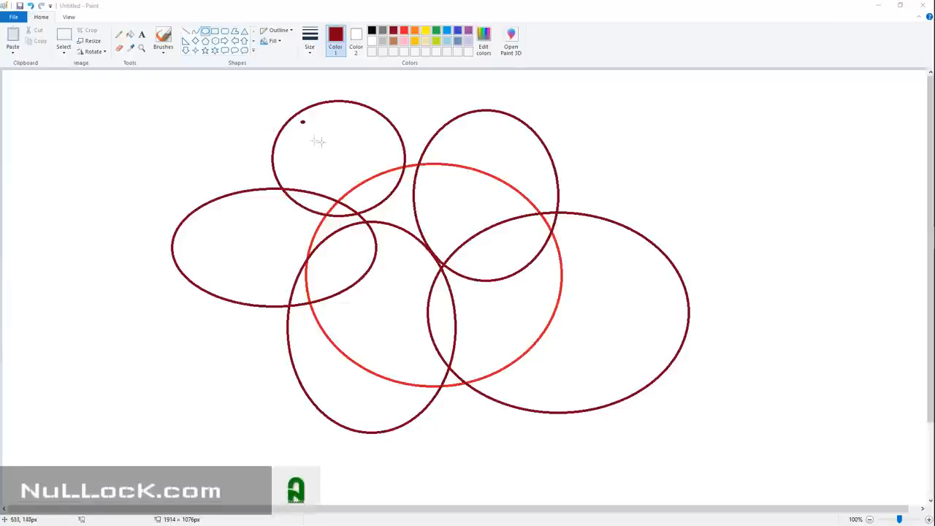
pyautogui.moveTo(393, 303)
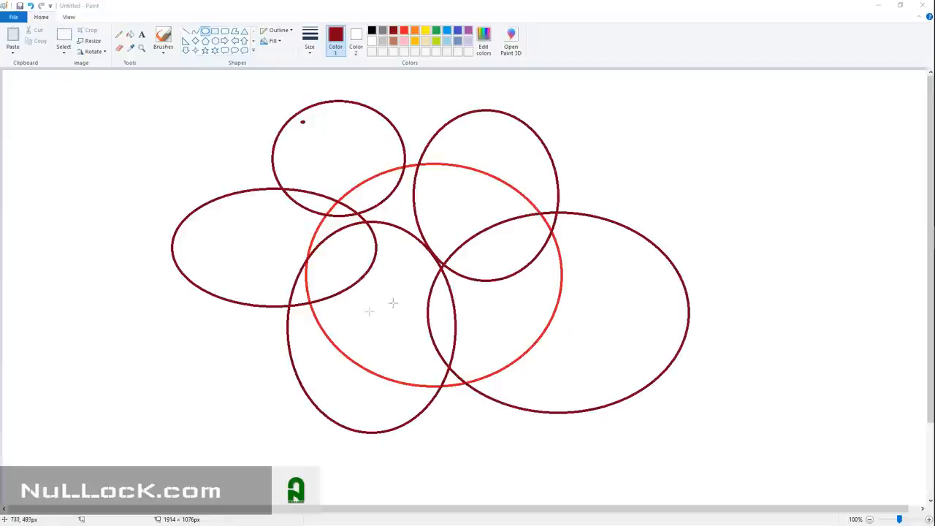
pyautogui.moveTo(433, 276)
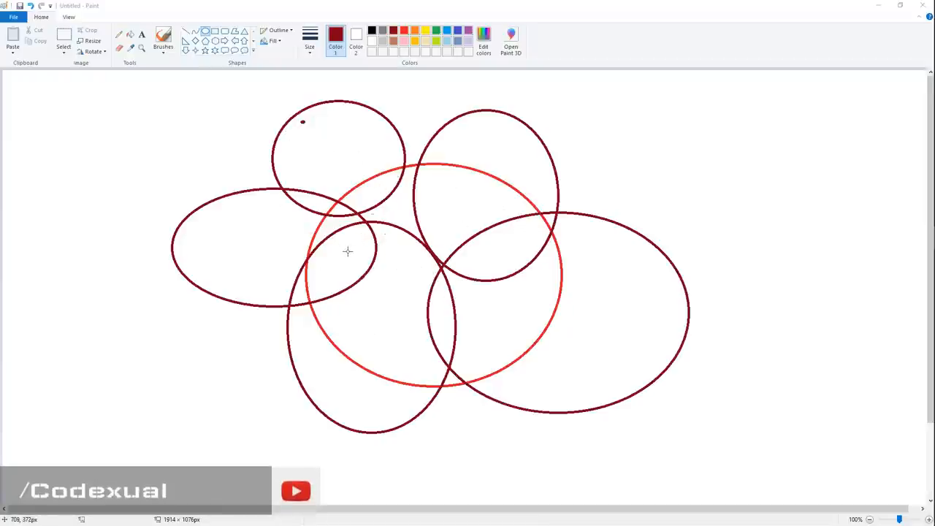
pyautogui.moveTo(248, 181)
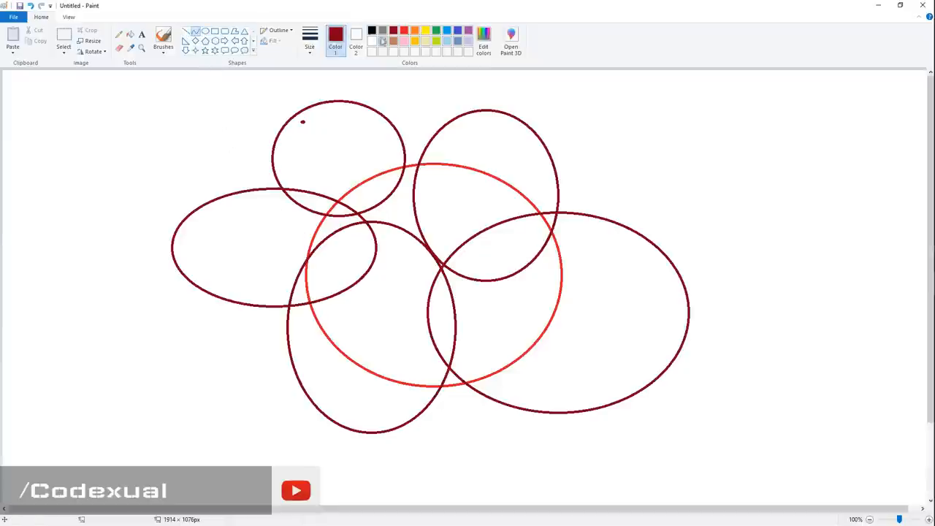
# - Pick green and draw a green curve horizontally across the overlapping ovals
pyautogui.click(422, 24)
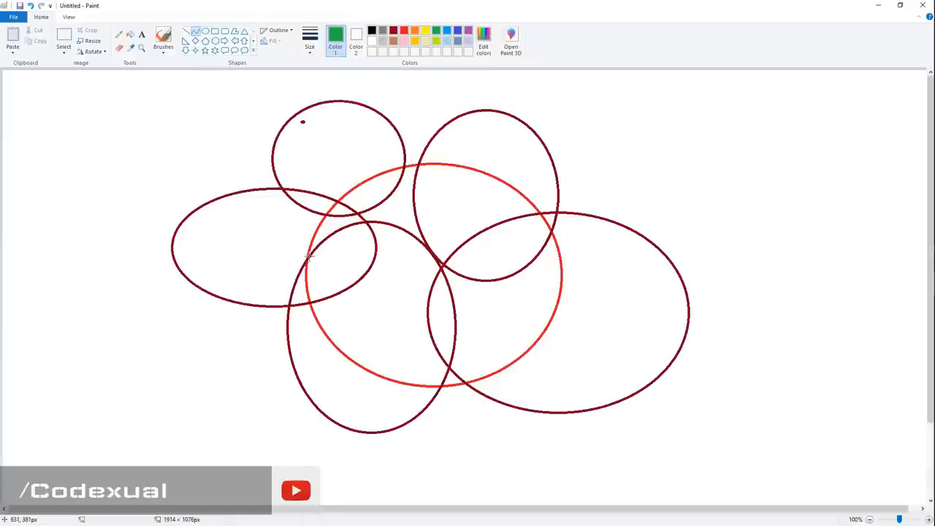
pyautogui.moveTo(211, 246); pyautogui.dragTo(632, 247)
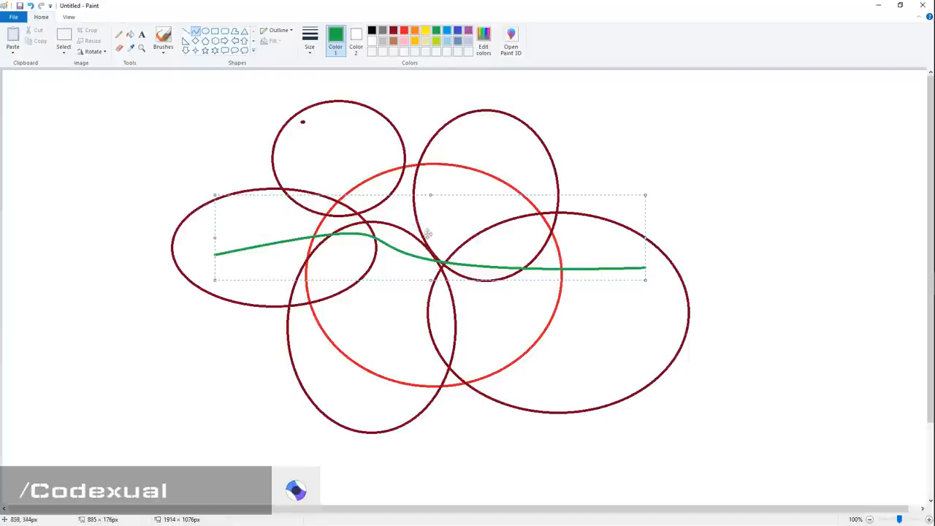
pyautogui.moveTo(228, 254)
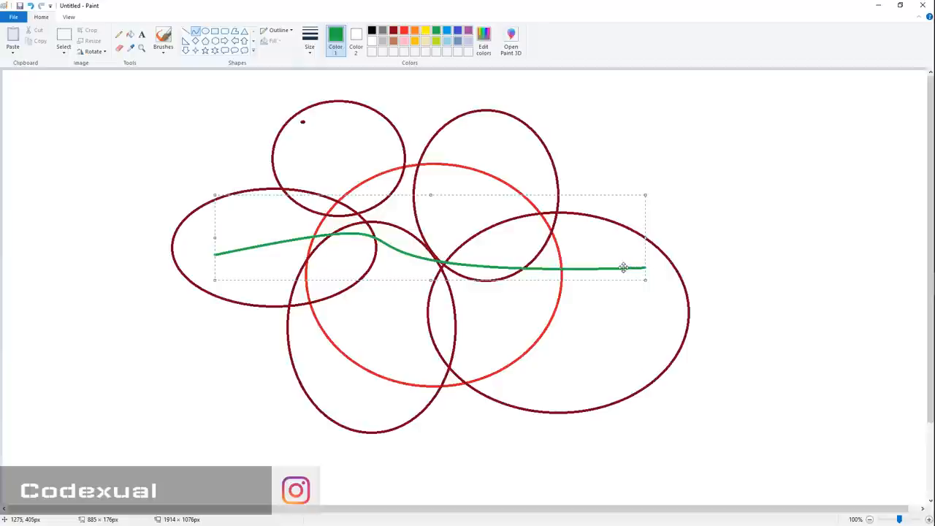
pyautogui.moveTo(623, 267)
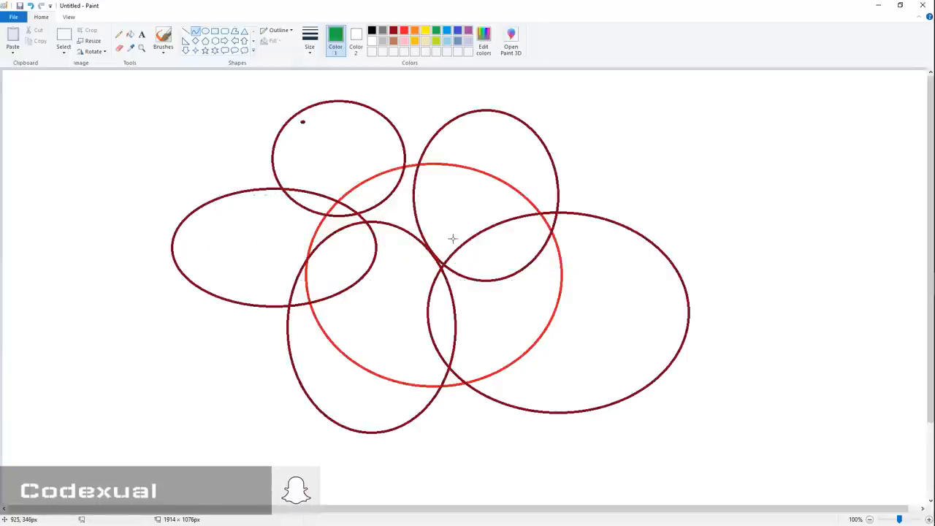
pyautogui.moveTo(405, 118)
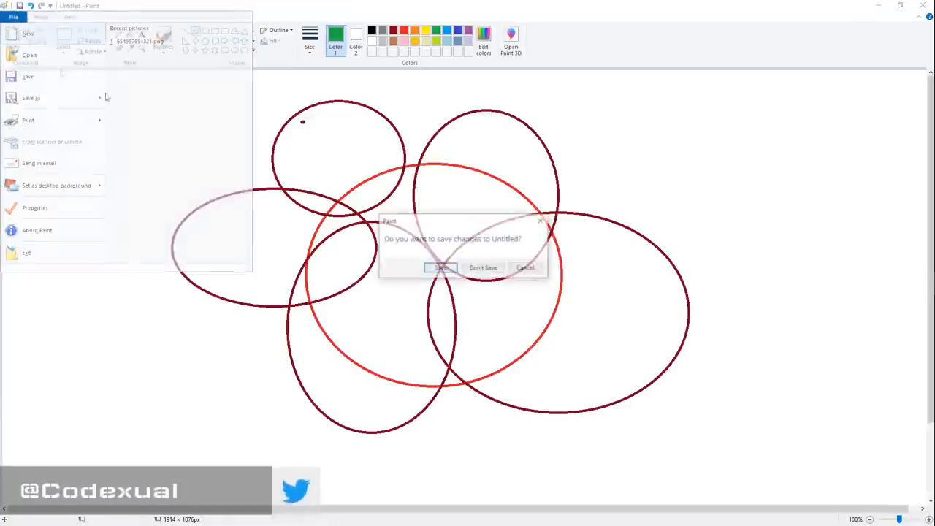
# - Discard the old drawing unsaved, then draw a big red oval and a smaller dark red neighbor
pyautogui.click(484, 268)
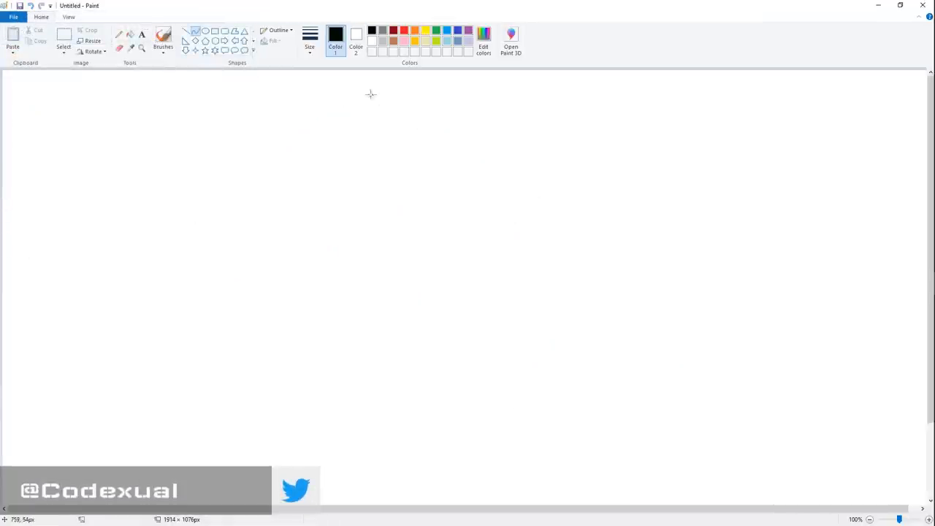
pyautogui.click(403, 29)
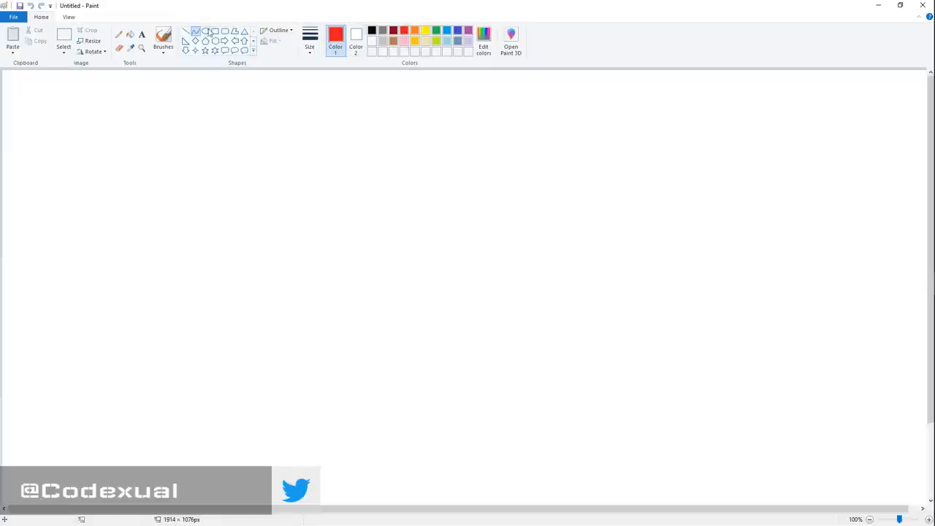
pyautogui.moveTo(332, 182); pyautogui.dragTo(575, 386)
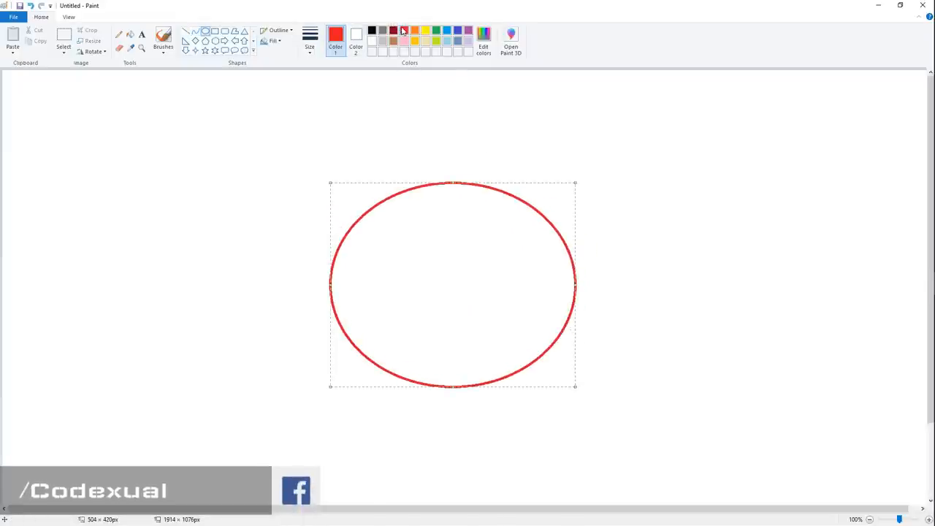
pyautogui.click(383, 30)
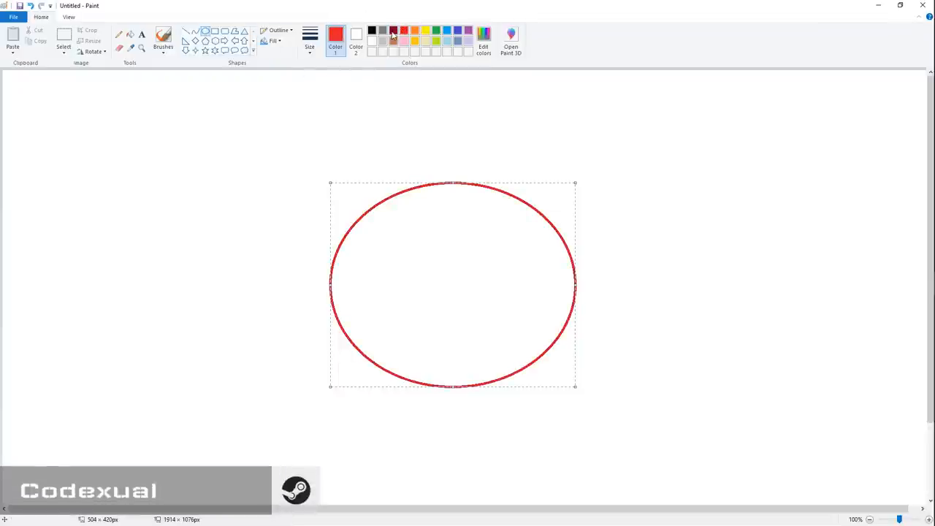
pyautogui.moveTo(263, 99); pyautogui.dragTo(380, 186)
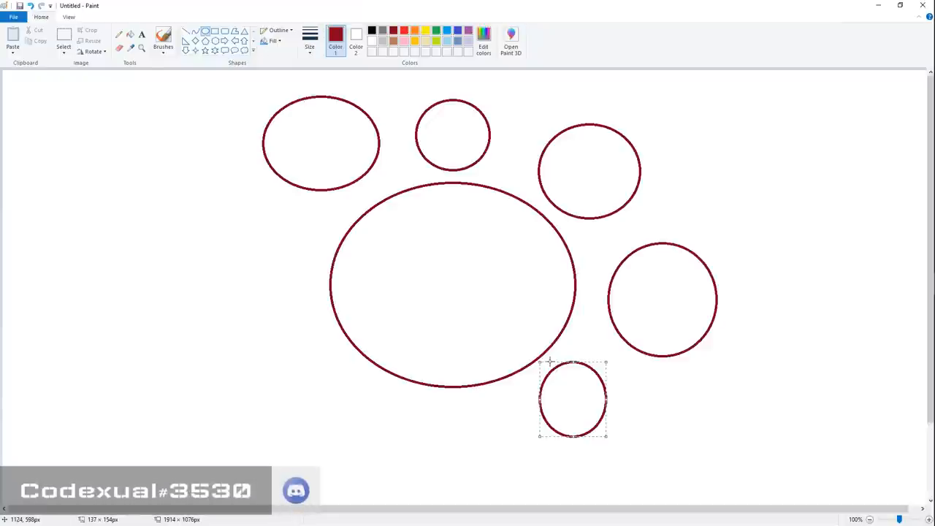
pyautogui.moveTo(530, 268)
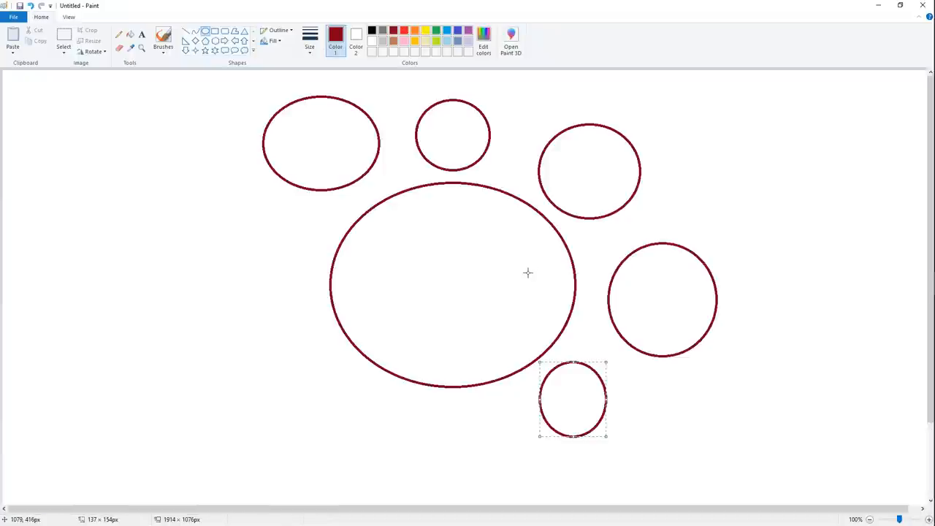
pyautogui.moveTo(537, 276)
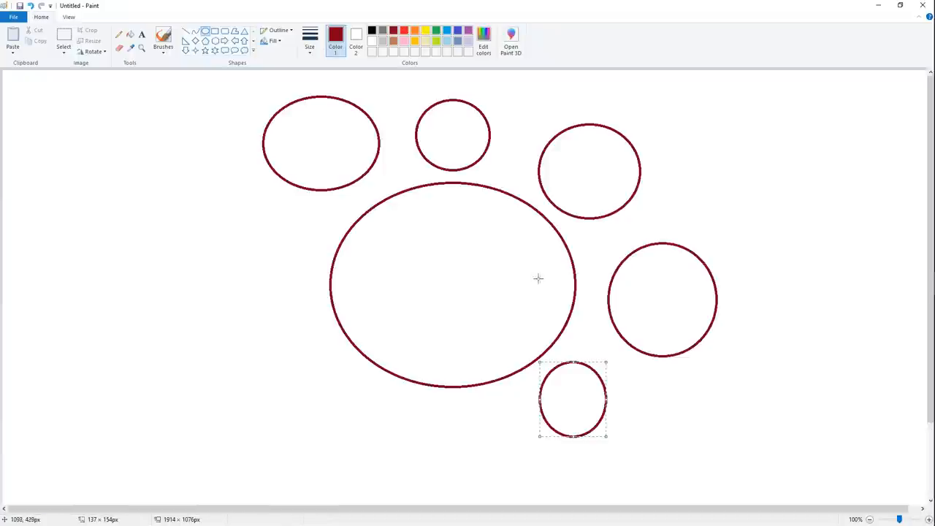
pyautogui.moveTo(564, 288)
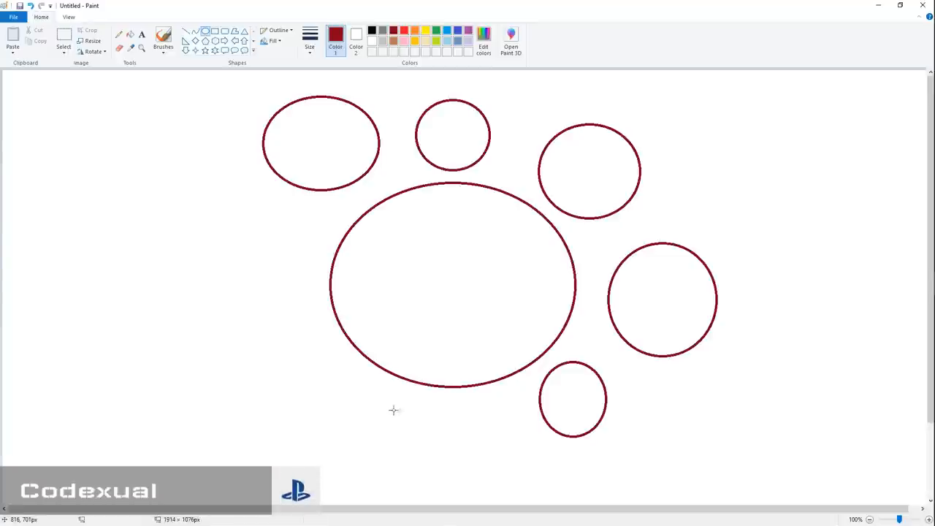
pyautogui.moveTo(389, 19)
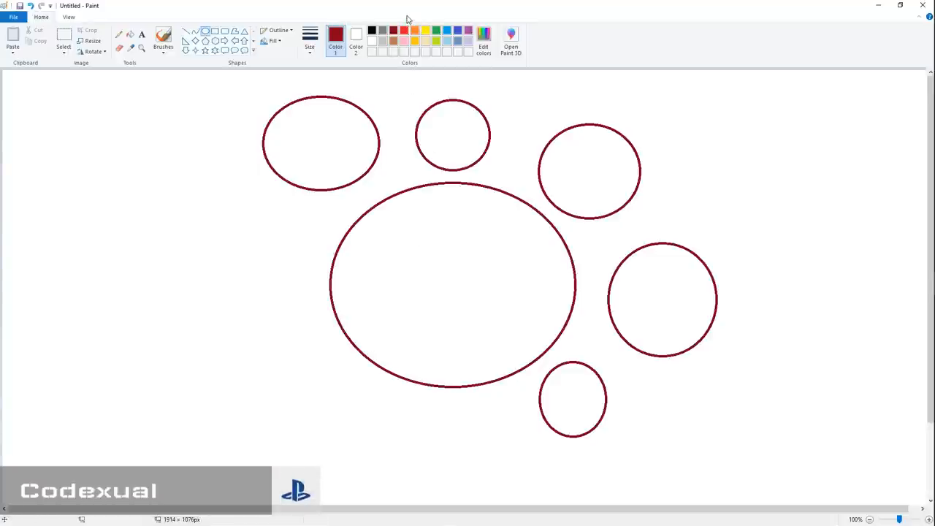
pyautogui.moveTo(362, 160)
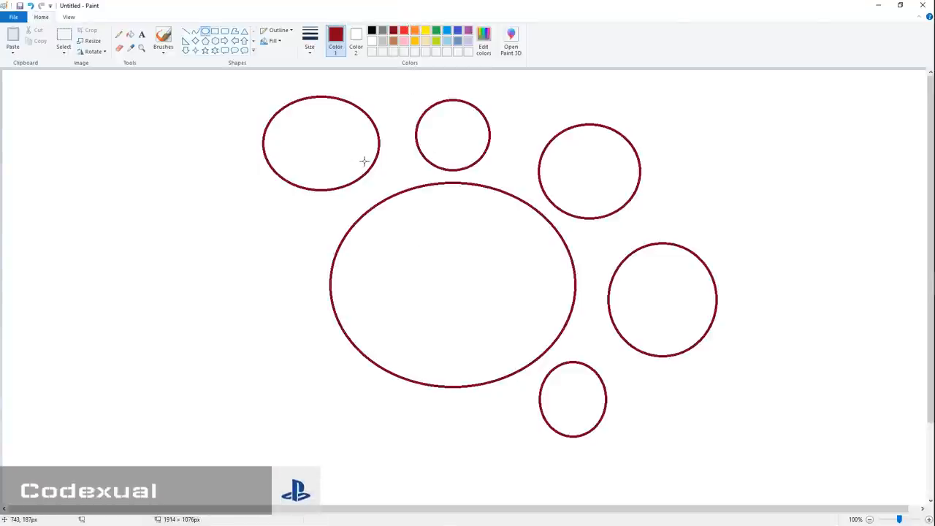
pyautogui.moveTo(427, 239)
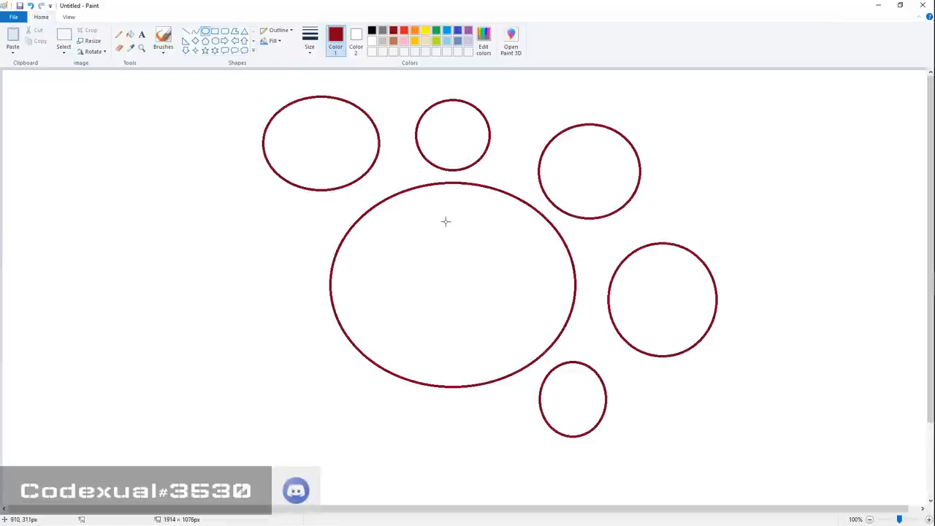
pyautogui.moveTo(409, 196)
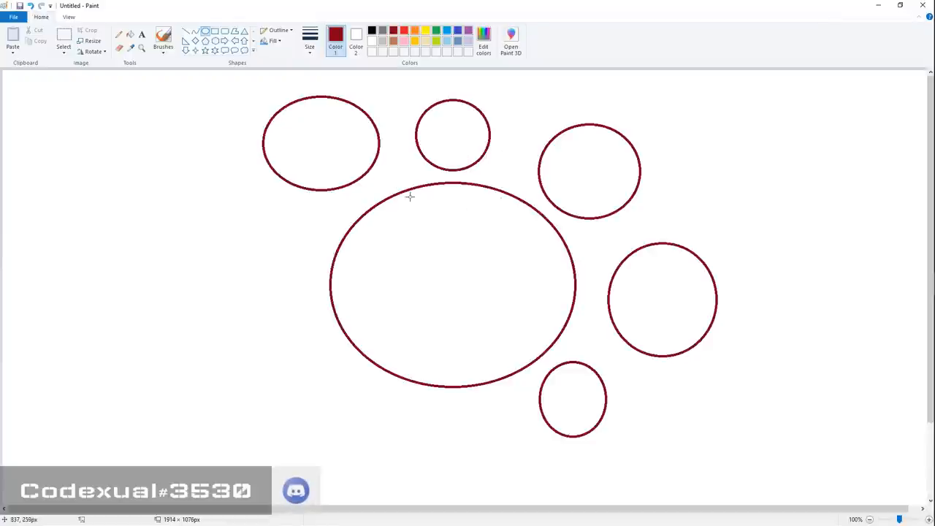
pyautogui.moveTo(421, 206)
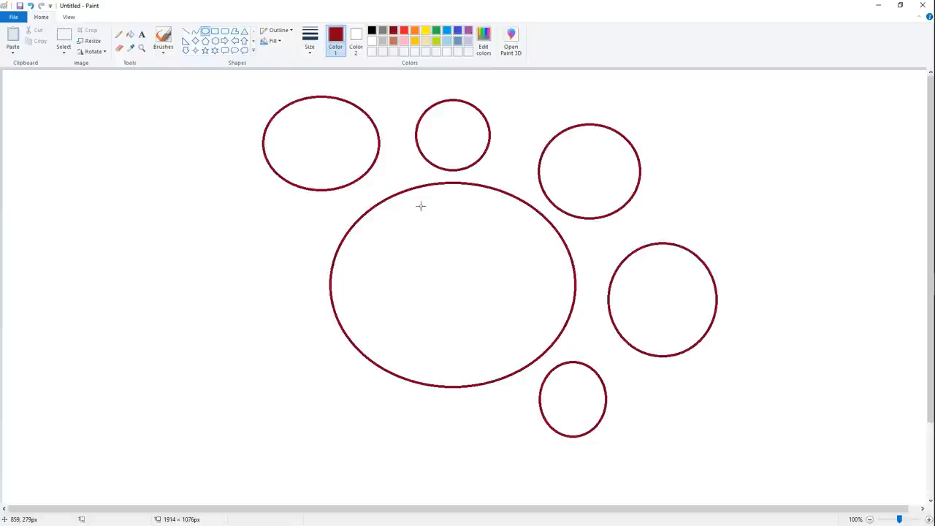
pyautogui.moveTo(248, 251)
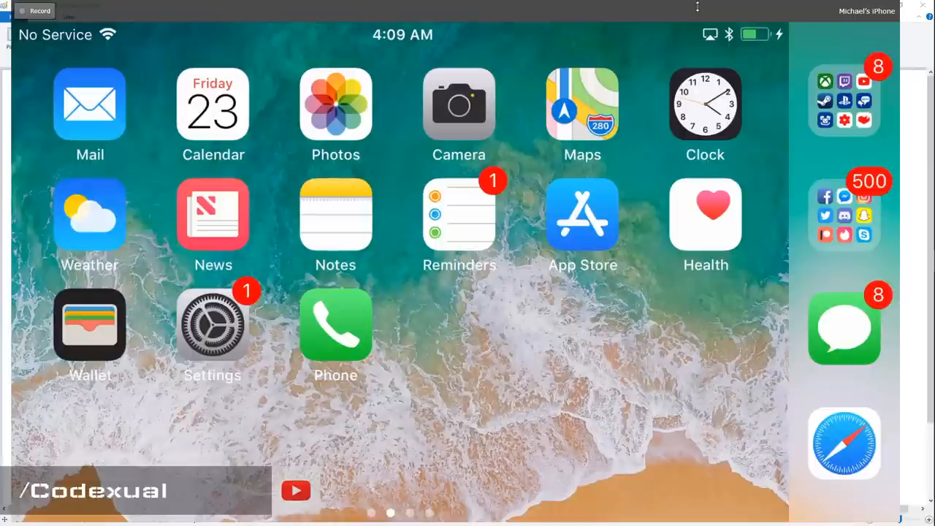
# - Open Settings on the mirrored iPhone and go to the Wi-Fi page
pyautogui.click(212, 324)
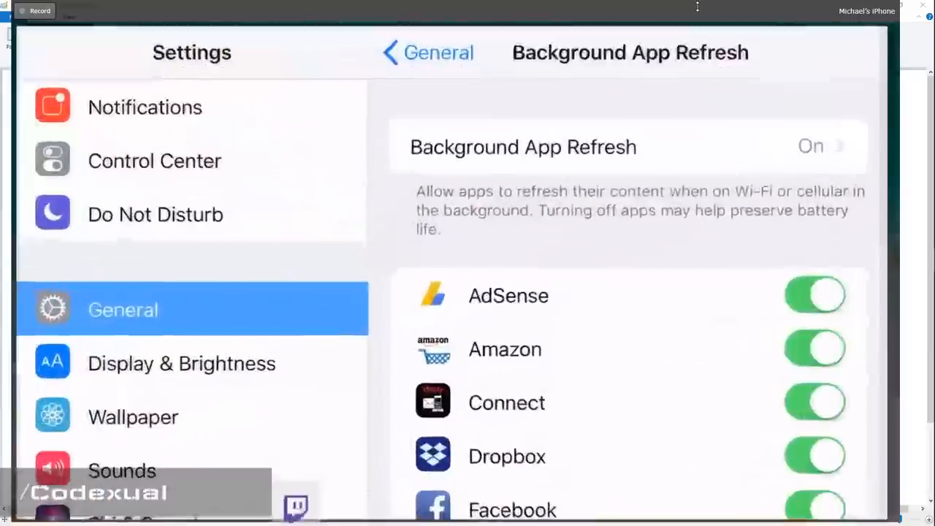
pyautogui.scroll(-3)
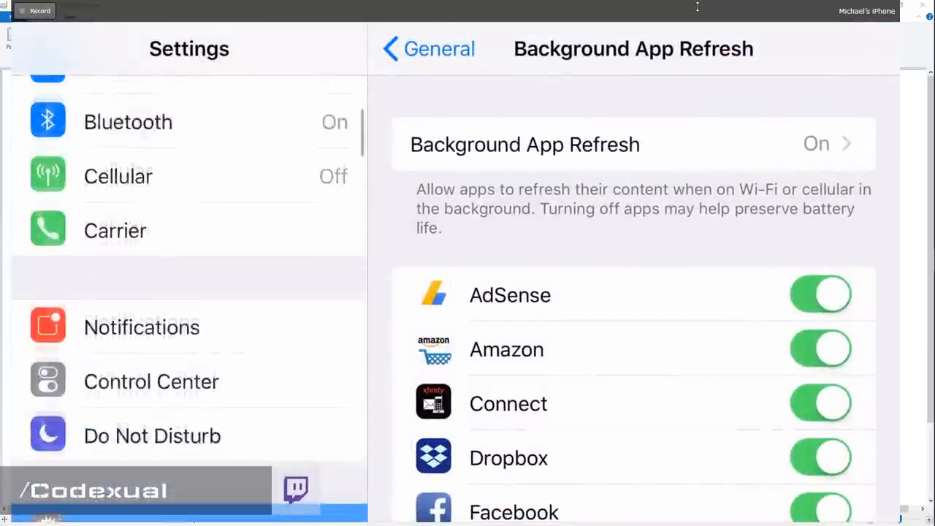
pyautogui.click(107, 259)
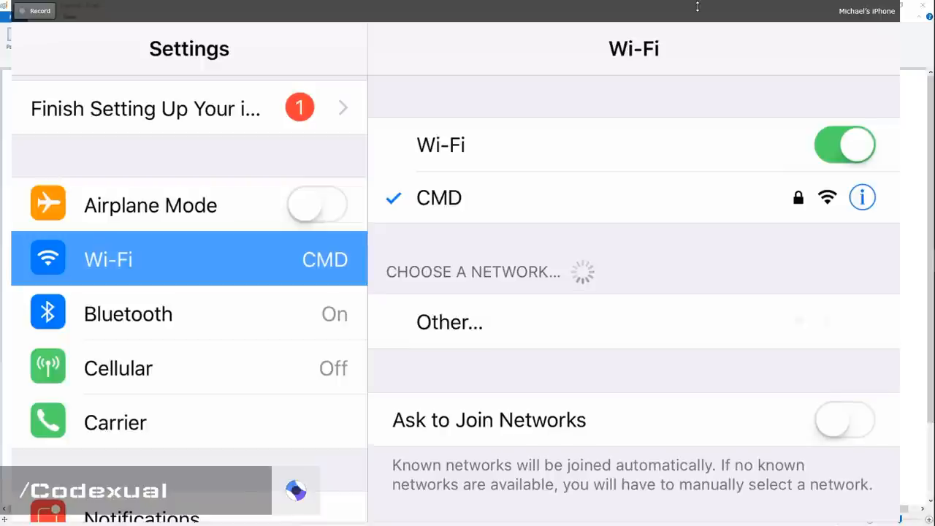
# - Open the CMD network's details and scroll down to its router and DNS entries
pyautogui.click(862, 196)
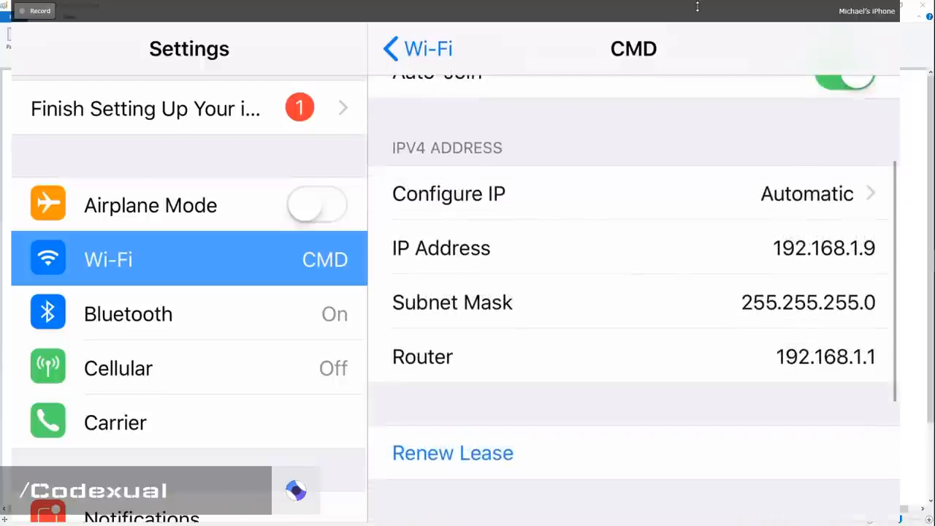
pyautogui.scroll(-3)
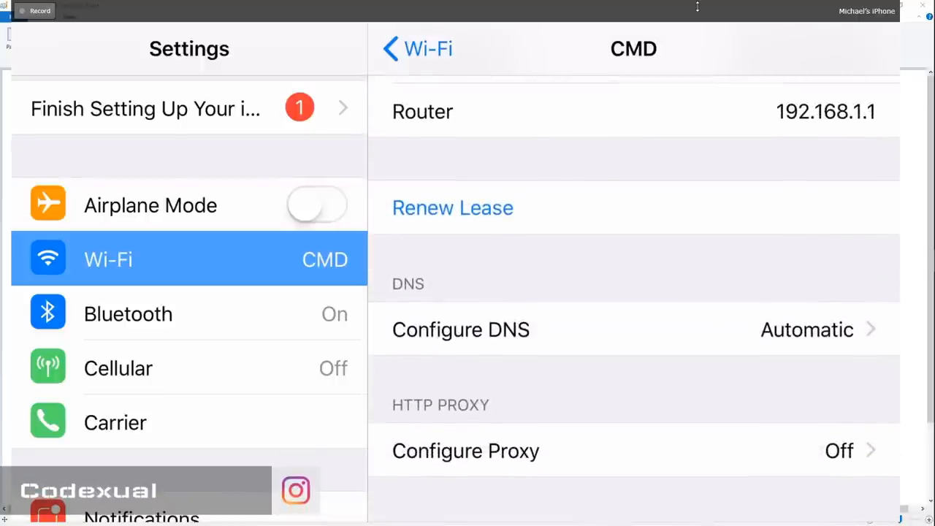
pyautogui.scroll(-3)
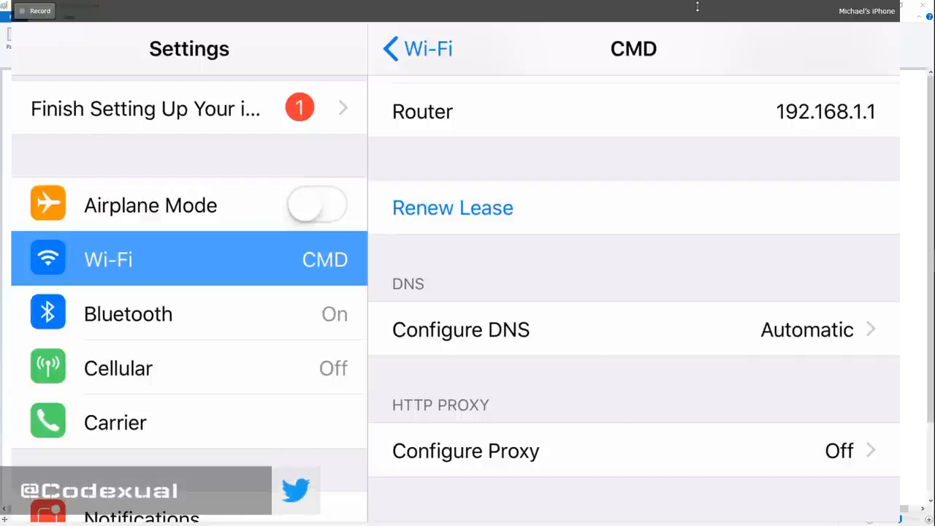
pyautogui.scroll(-3)
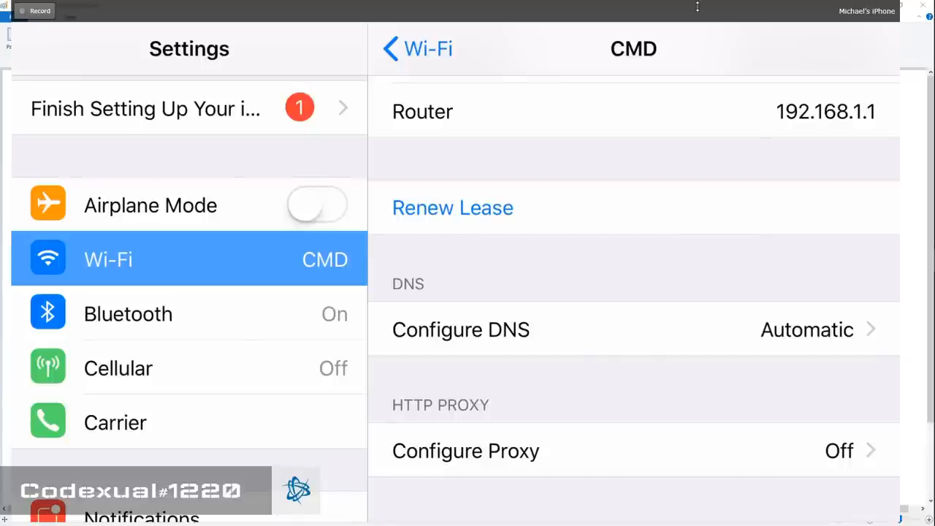
pyautogui.moveTo(465, 71)
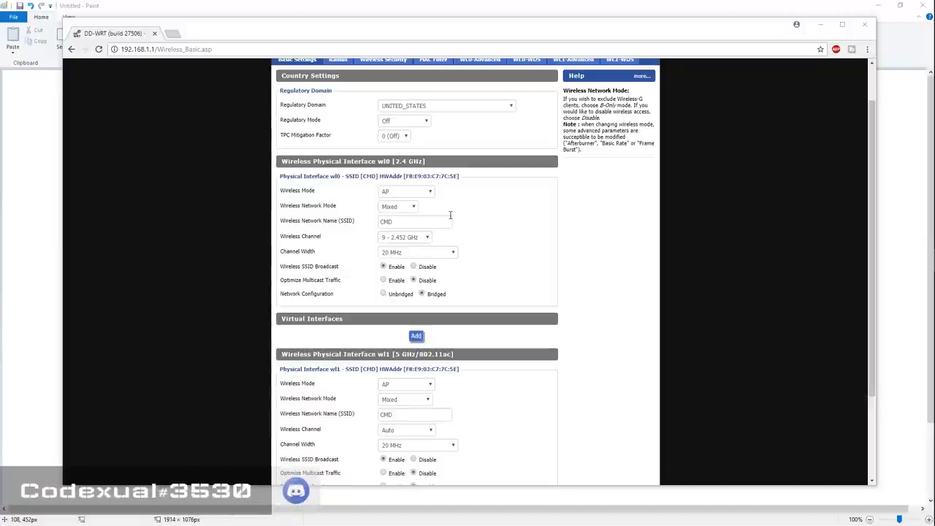
pyautogui.moveTo(460, 221)
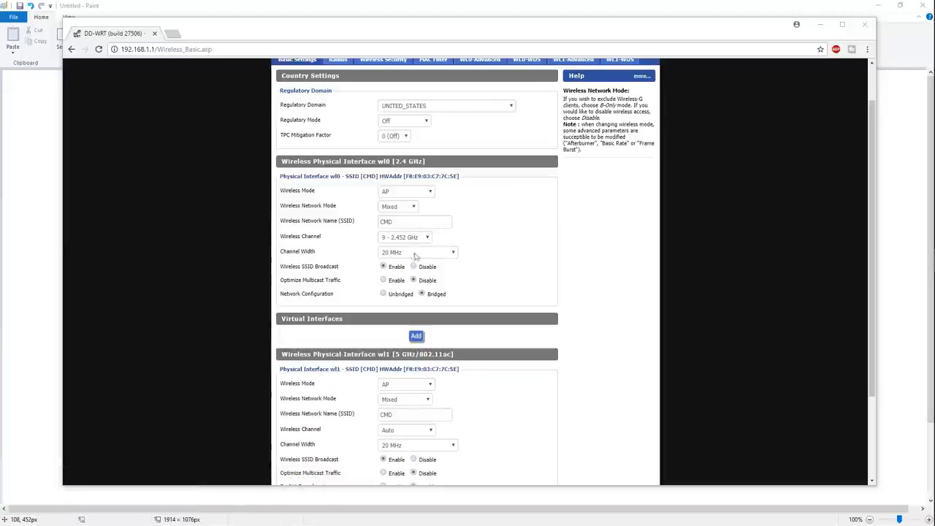
# - Open the 2.4 GHz Wireless Channel dropdown to view the channel choices, currently channel 9
pyautogui.click(426, 237)
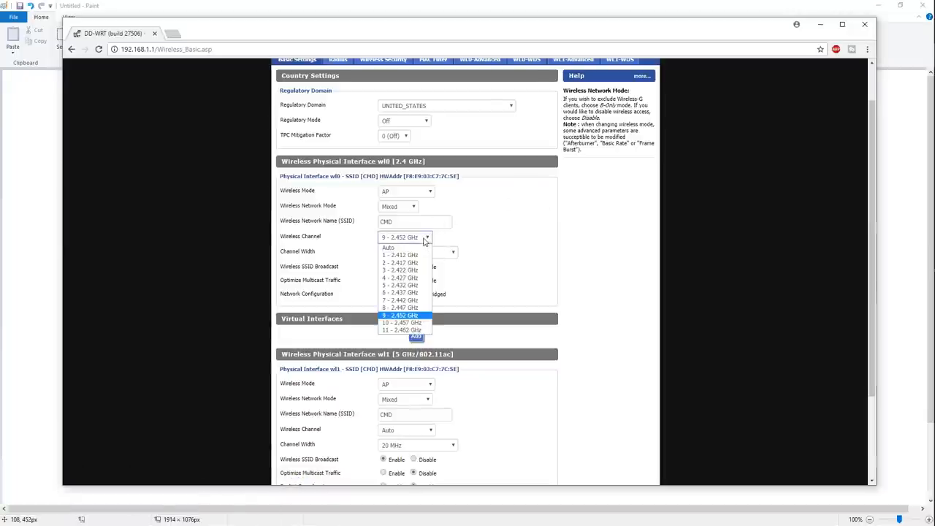
pyautogui.moveTo(402, 254)
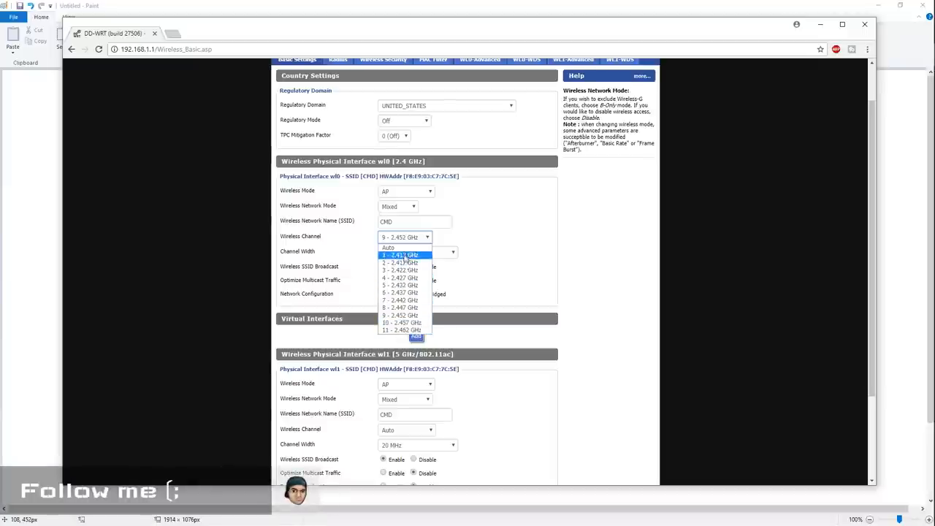
pyautogui.moveTo(402, 270)
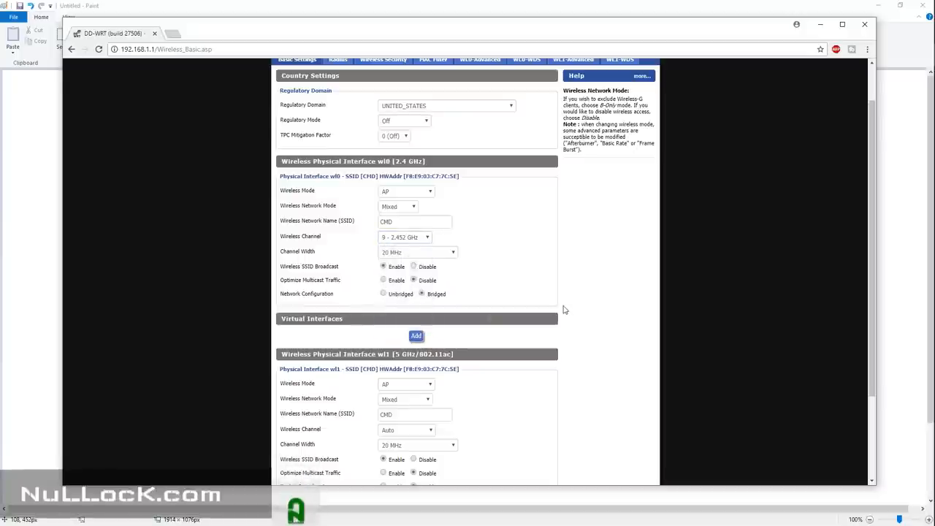
pyautogui.click(404, 237)
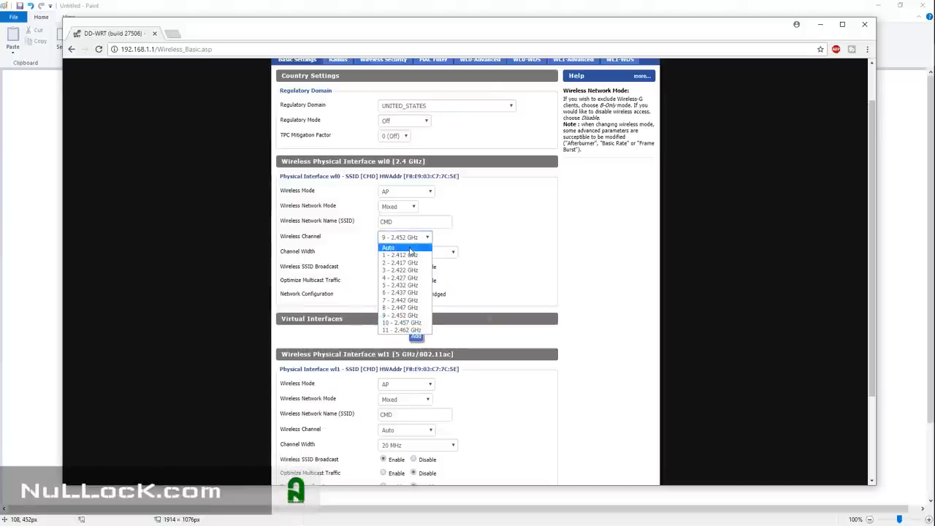
pyautogui.moveTo(407, 255)
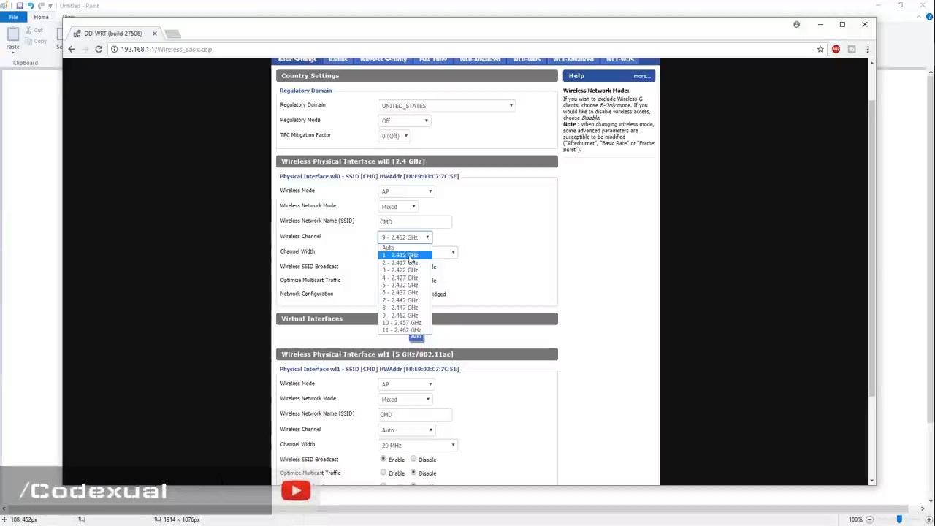
pyautogui.moveTo(401, 292)
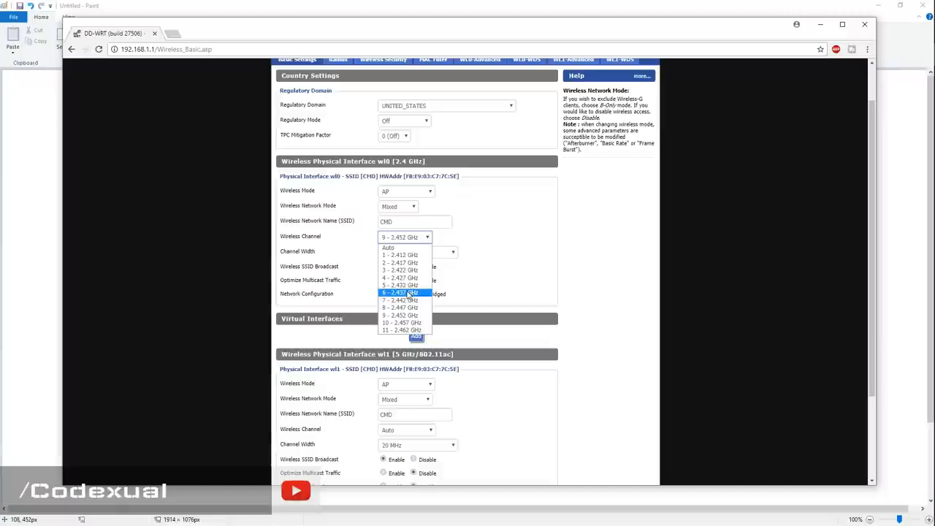
pyautogui.moveTo(401, 278)
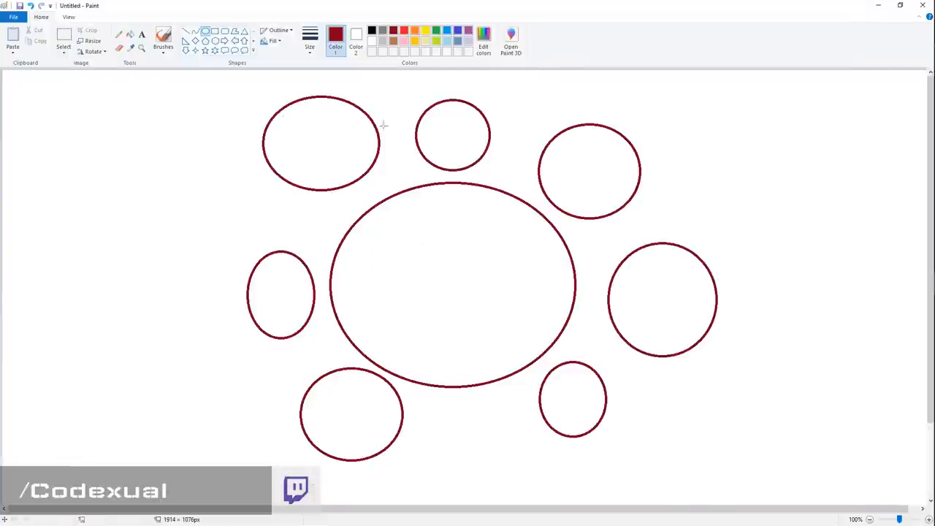
pyautogui.moveTo(289, 131)
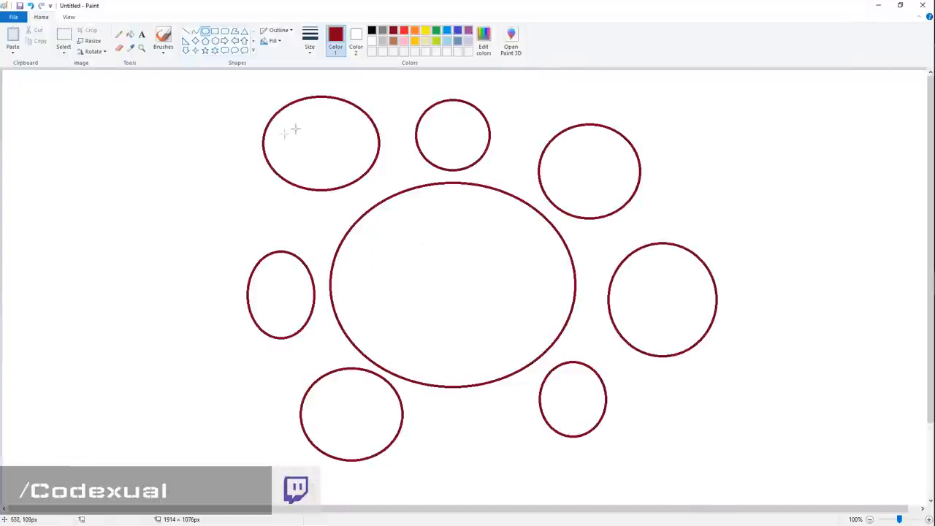
pyautogui.moveTo(344, 193)
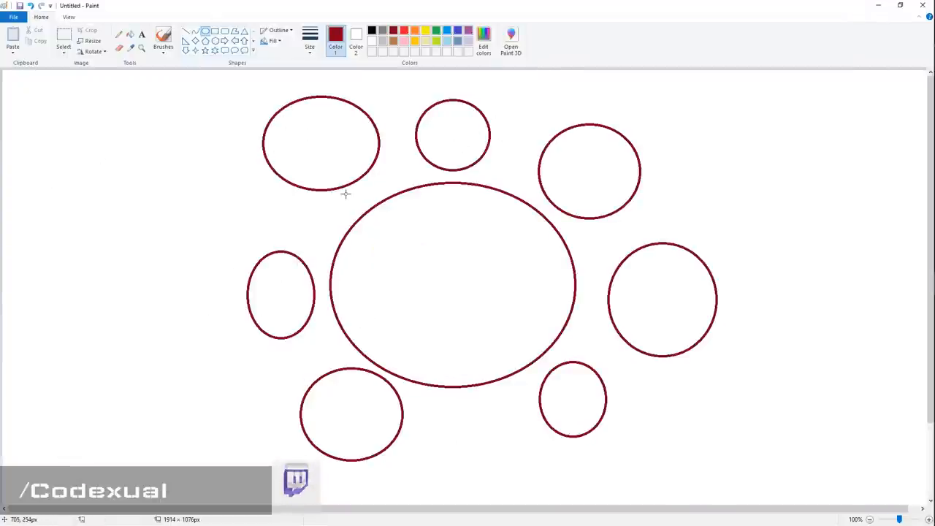